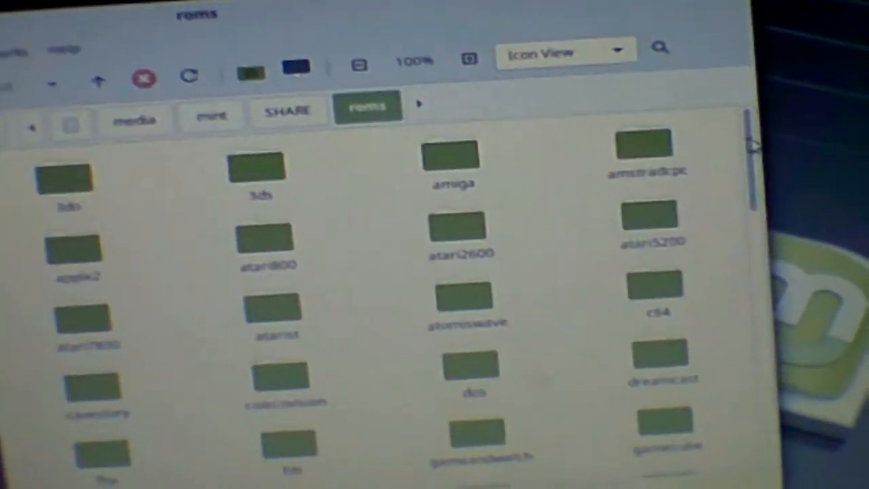
# Scroll through the SHARE roms nes folder's game files.
pyautogui.scroll(-3)
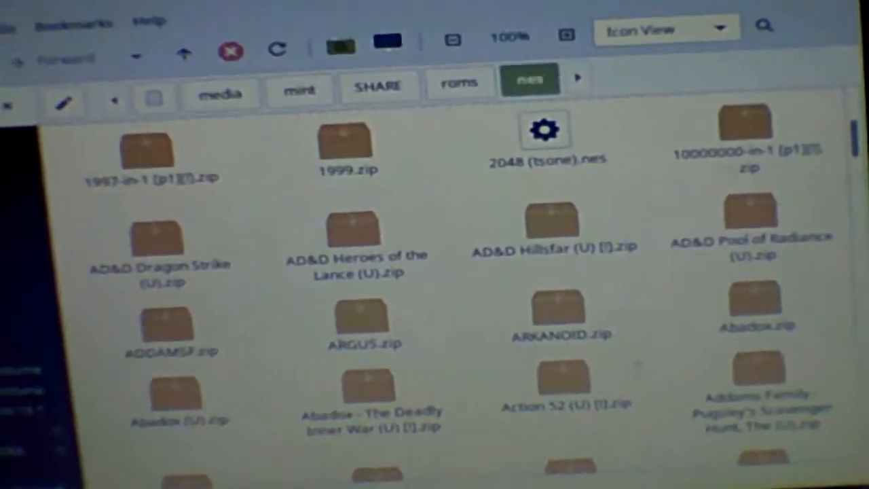
pyautogui.scroll(-3)
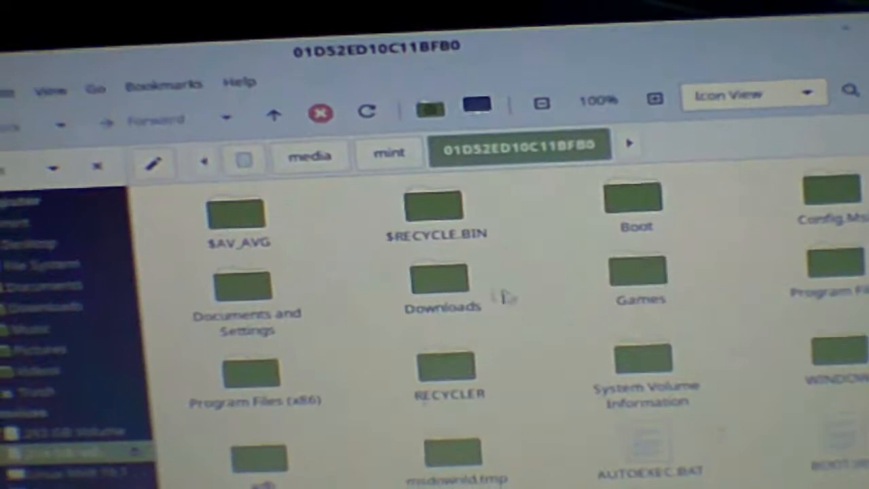
# Drill from Documents and Settings into Open Games > Nintendo NES to reach its roms.
pyautogui.doubleClick(240, 285)
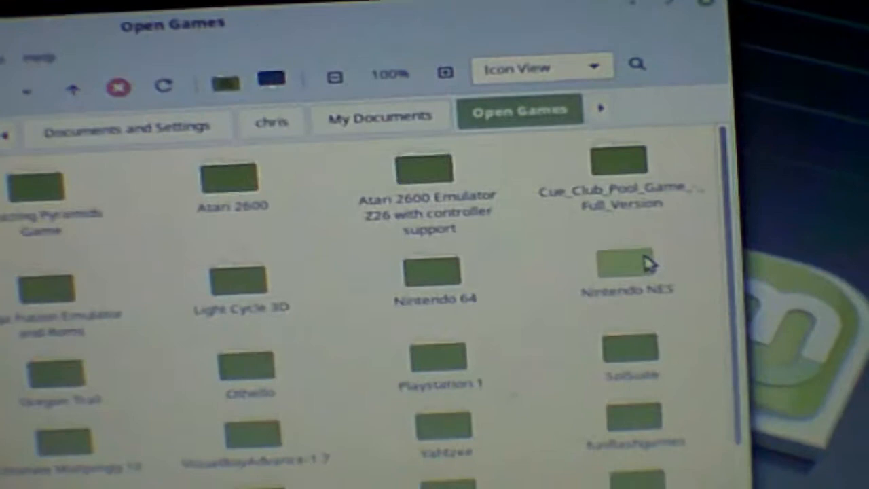
pyautogui.doubleClick(634, 268)
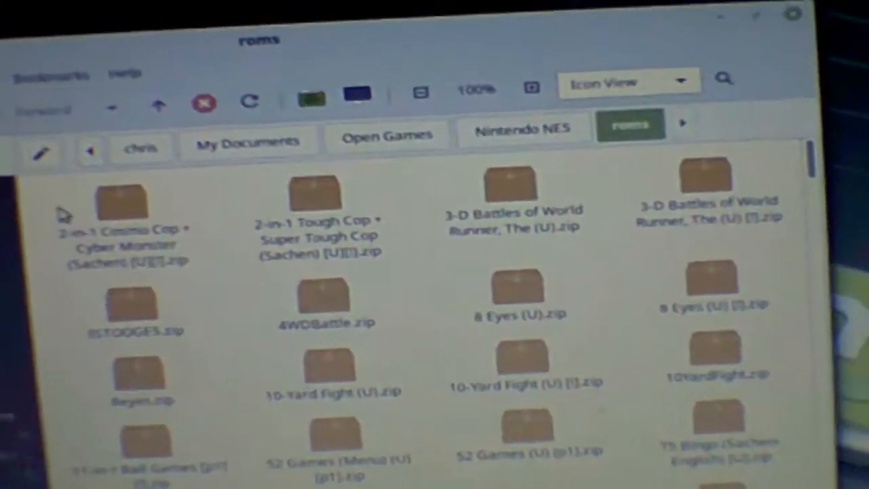
# Open the NES roms folder as root and scroll through its B-titles.
pyautogui.rightClick(64, 214)
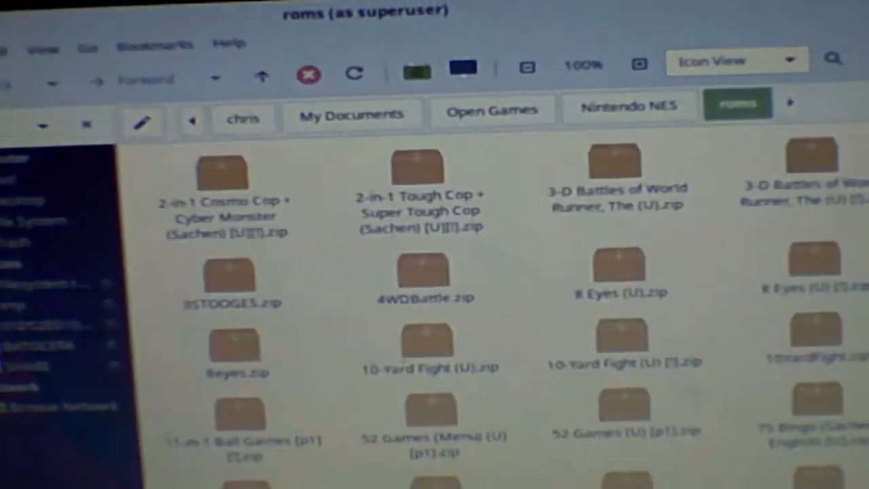
pyautogui.scroll(-3)
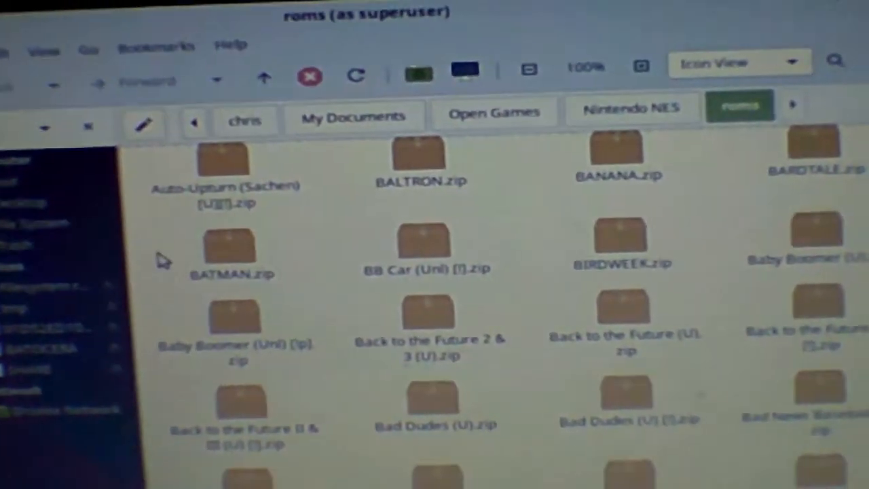
pyautogui.scroll(-3)
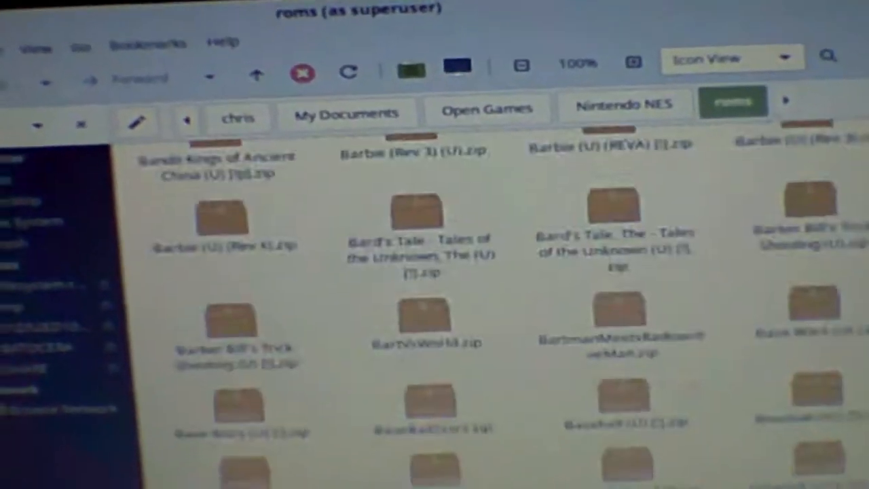
pyautogui.scroll(-3)
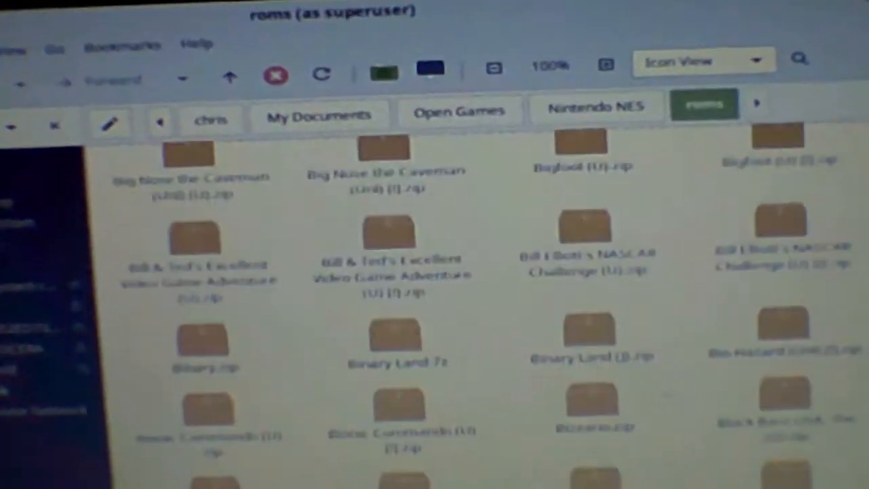
pyautogui.scroll(-3)
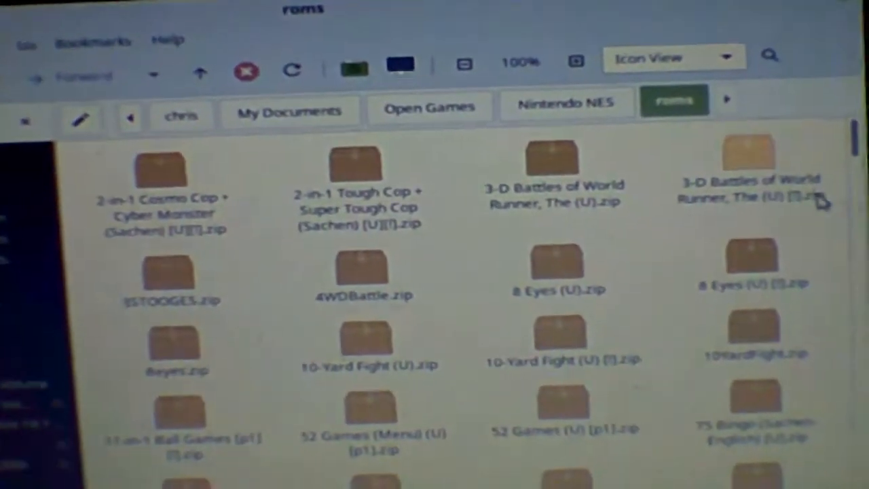
pyautogui.scroll(-3)
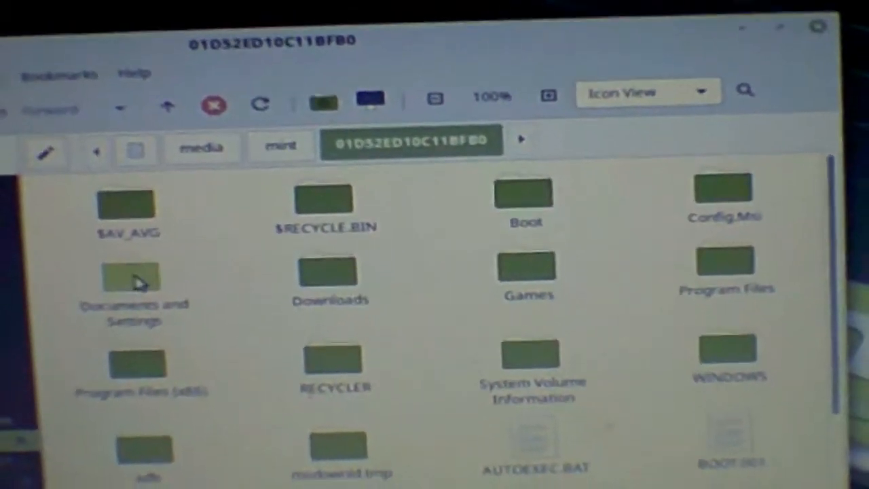
# Drill from the Windows drive root through Documents and Settings into My Documents.
pyautogui.doubleClick(131, 278)
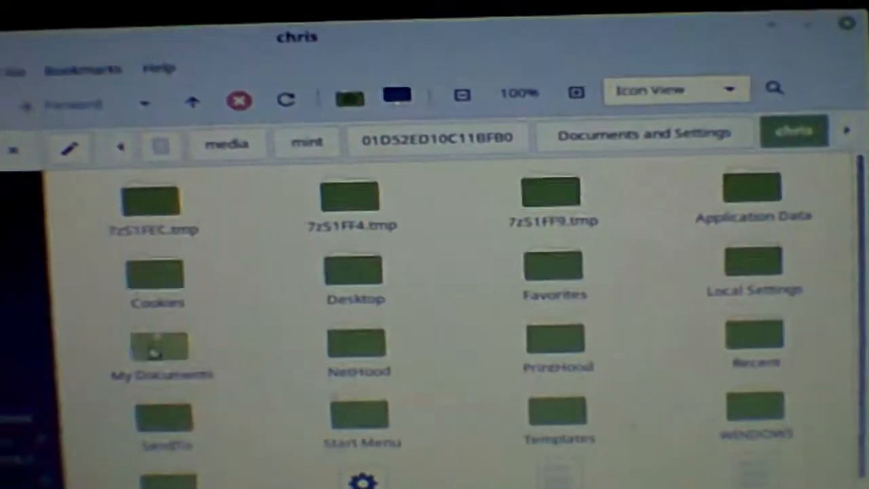
pyautogui.doubleClick(159, 346)
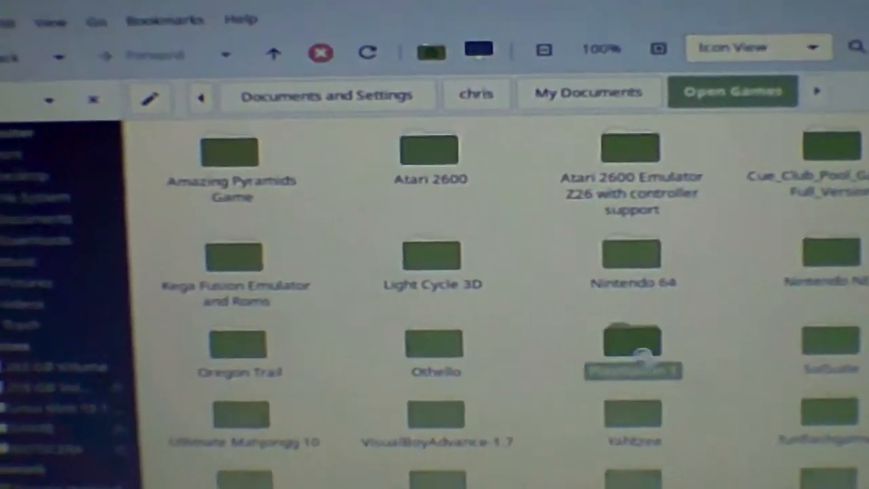
# Open Playstation 1 > ps1 psx1.13 emulator and scroll its cdimages game folders.
pyautogui.doubleClick(636, 350)
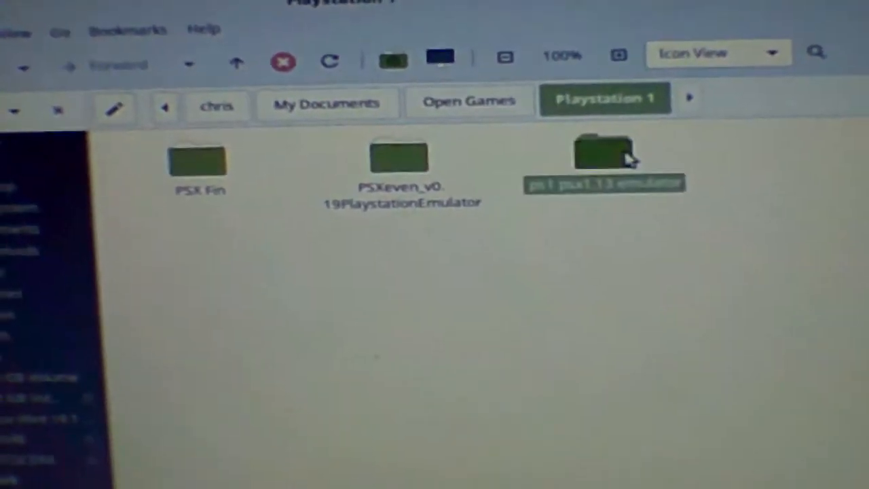
pyautogui.doubleClick(600, 152)
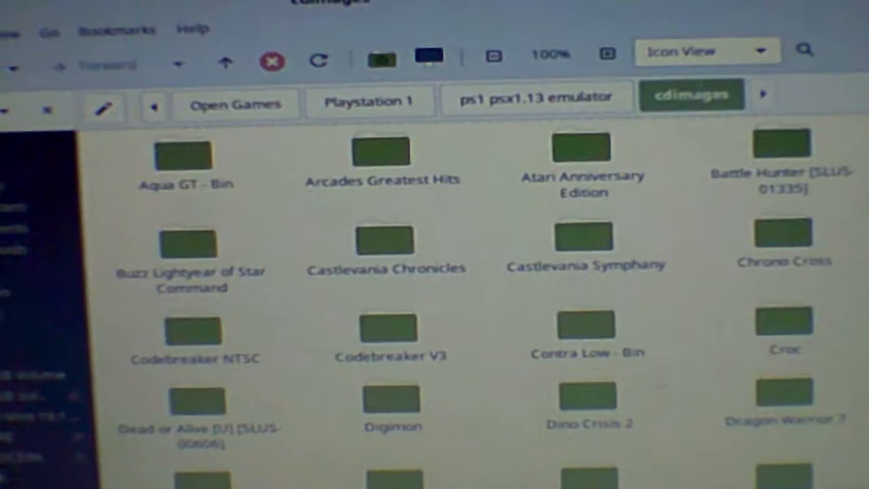
pyautogui.scroll(-3)
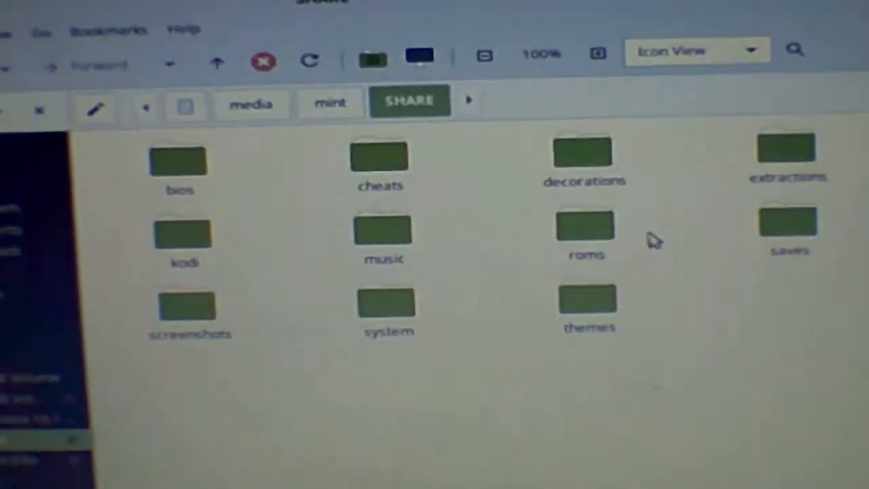
# Open SHARE's roms folder and scroll down the console folders to nes.
pyautogui.doubleClick(584, 228)
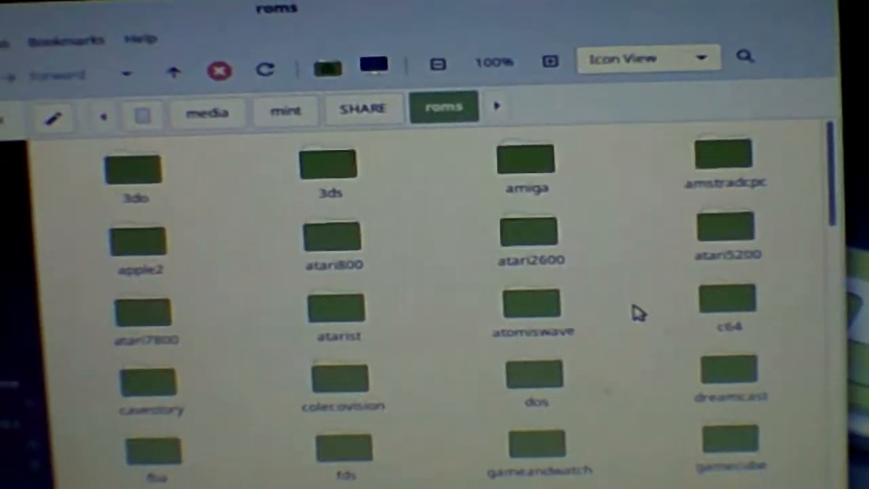
pyautogui.scroll(-3)
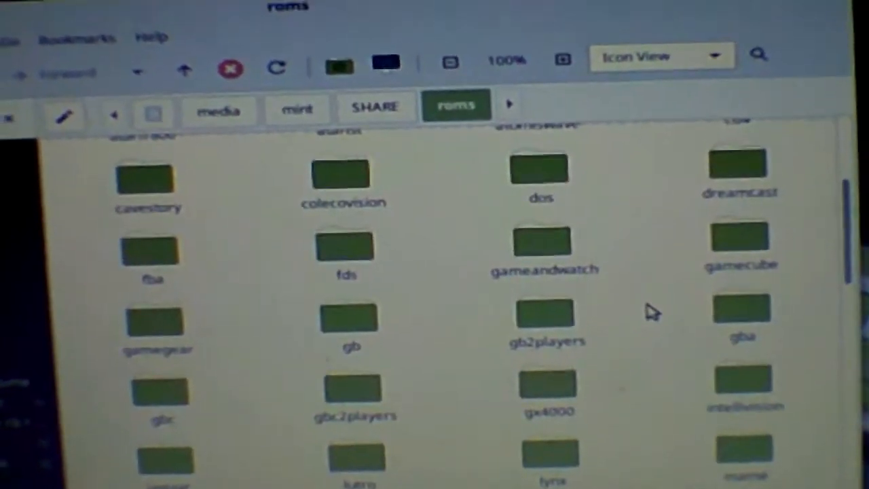
pyautogui.scroll(-3)
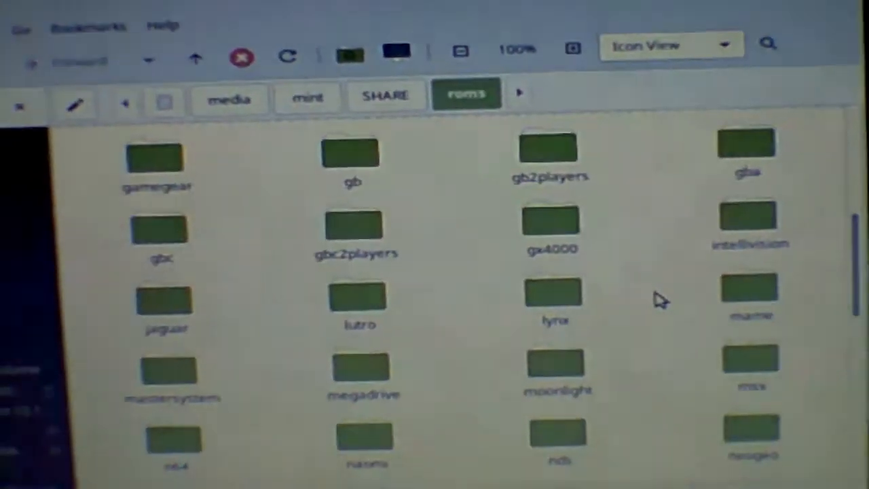
pyautogui.scroll(-3)
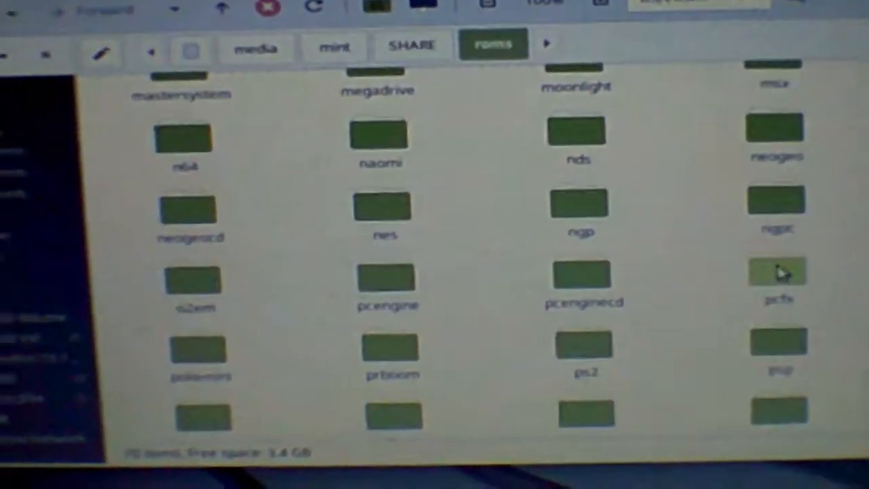
pyautogui.scroll(-3)
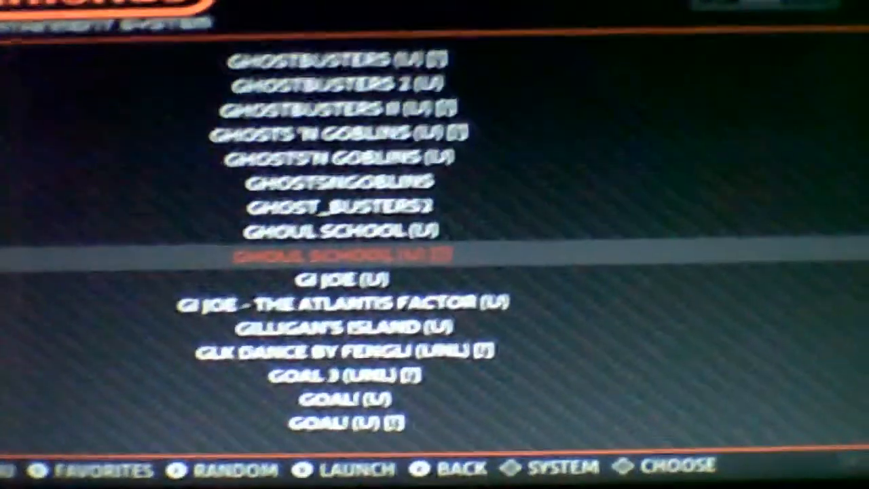
# Scroll the NES list past Teenage Mutant Ninja Turtles to Terra Cresta and Tetrastar.
pyautogui.scroll(-3)
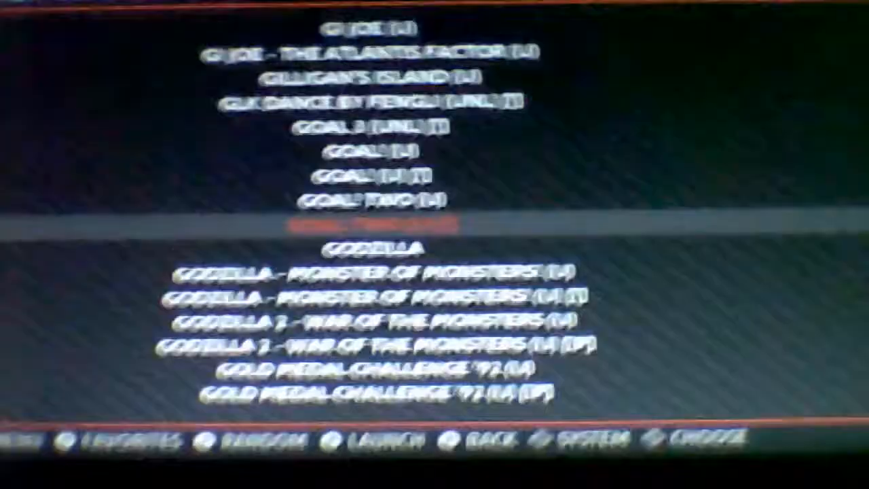
pyautogui.scroll(-3)
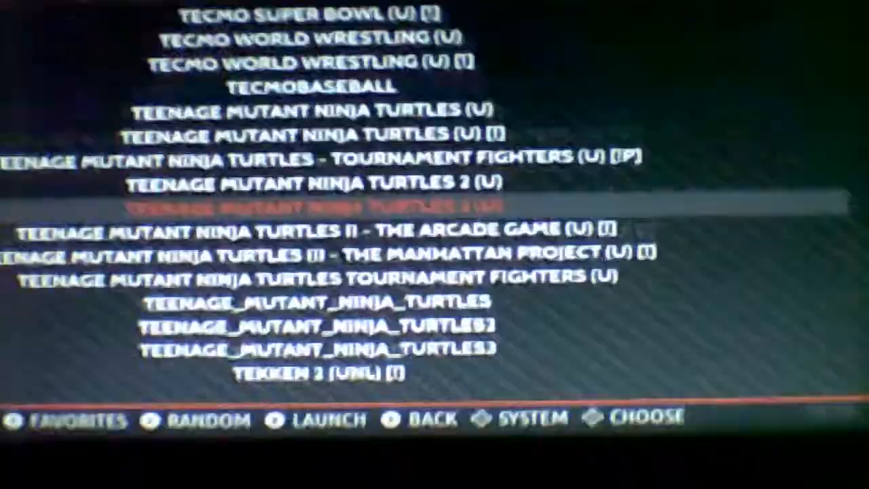
pyautogui.scroll(-3)
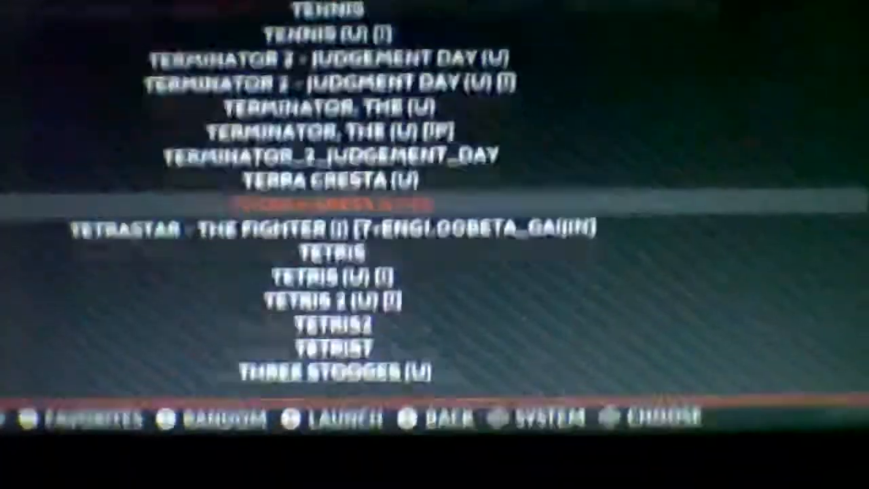